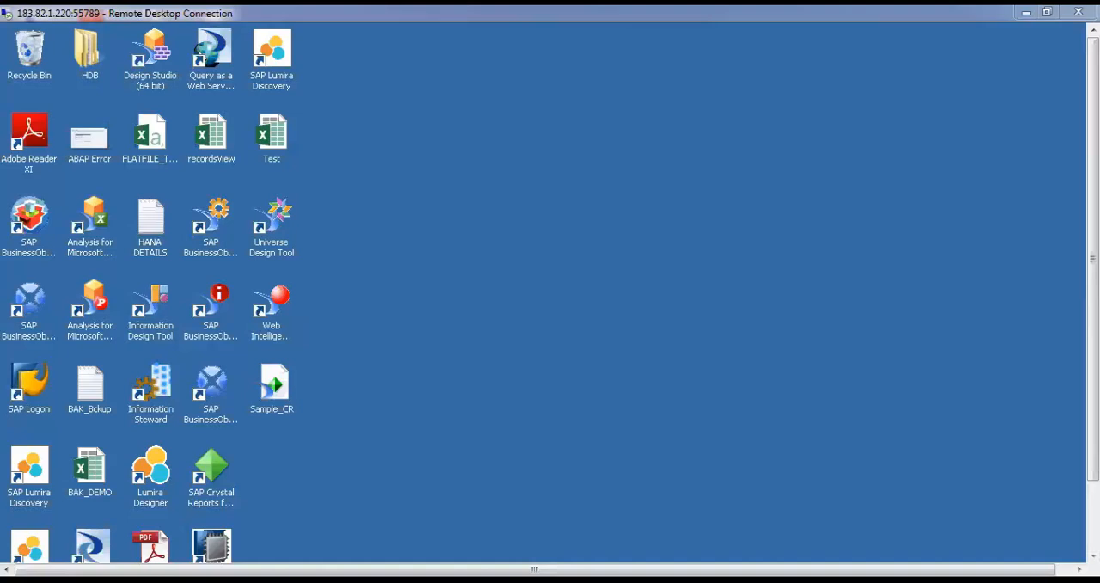
mouse_move(232, 354)
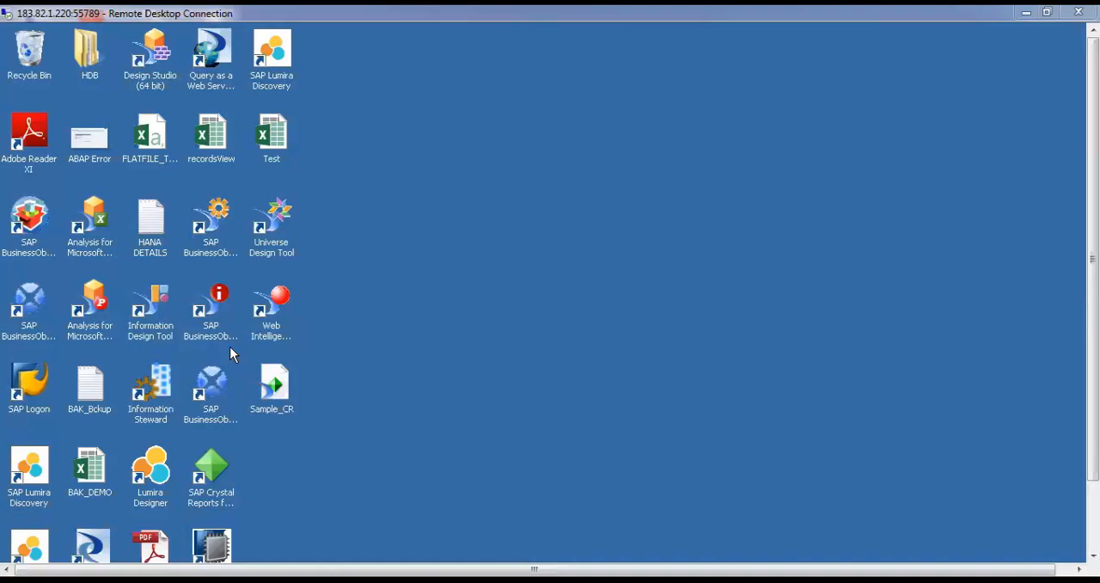
mouse_move(1079, 279)
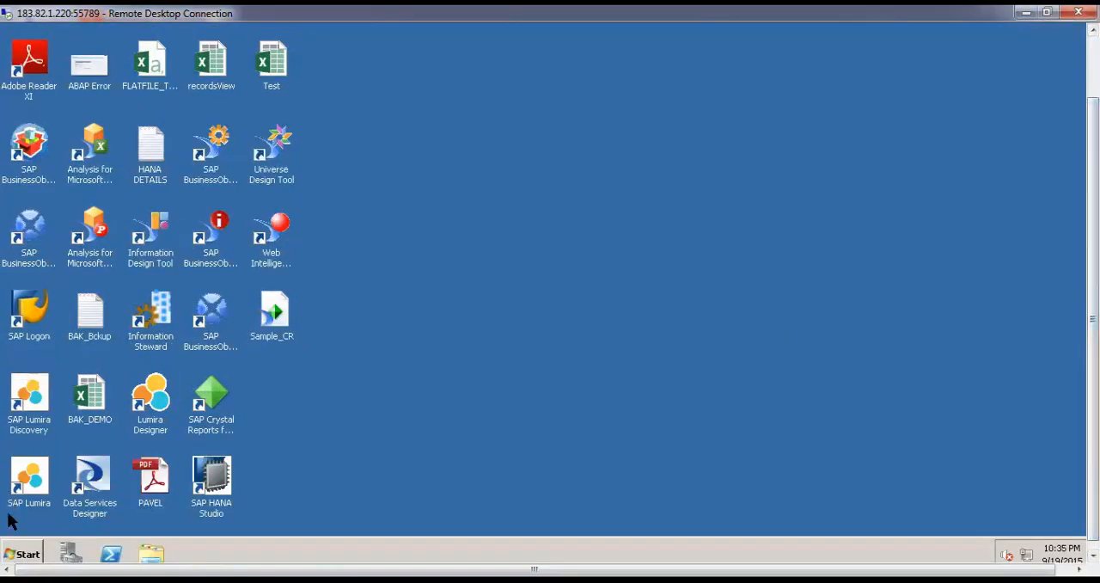
Launch SAP Lumira from its shortcut on the remote desktop.
left_click(29, 473)
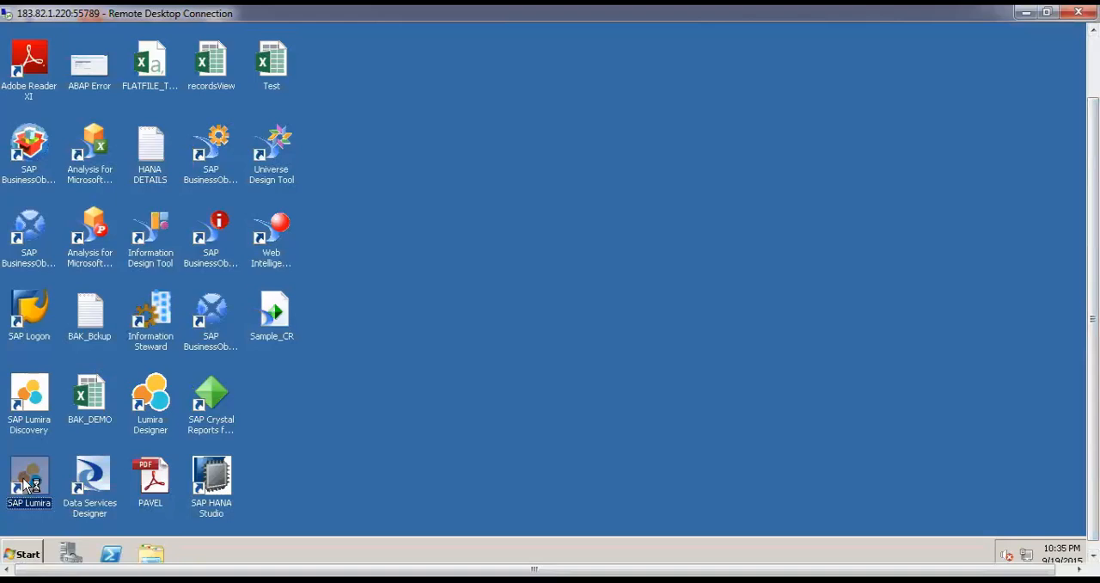
double_click(27, 481)
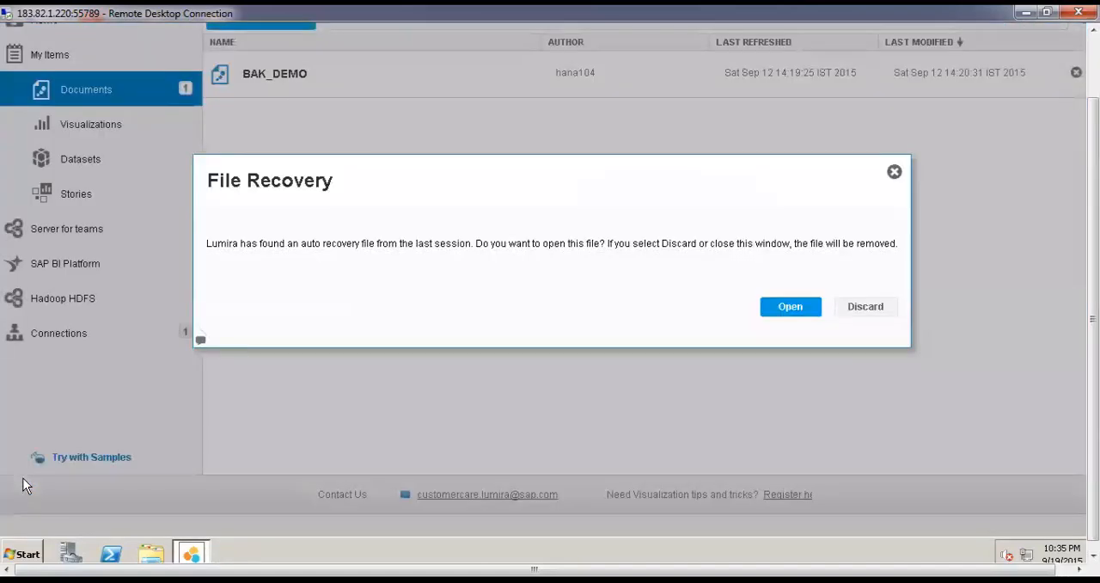
mouse_move(428, 412)
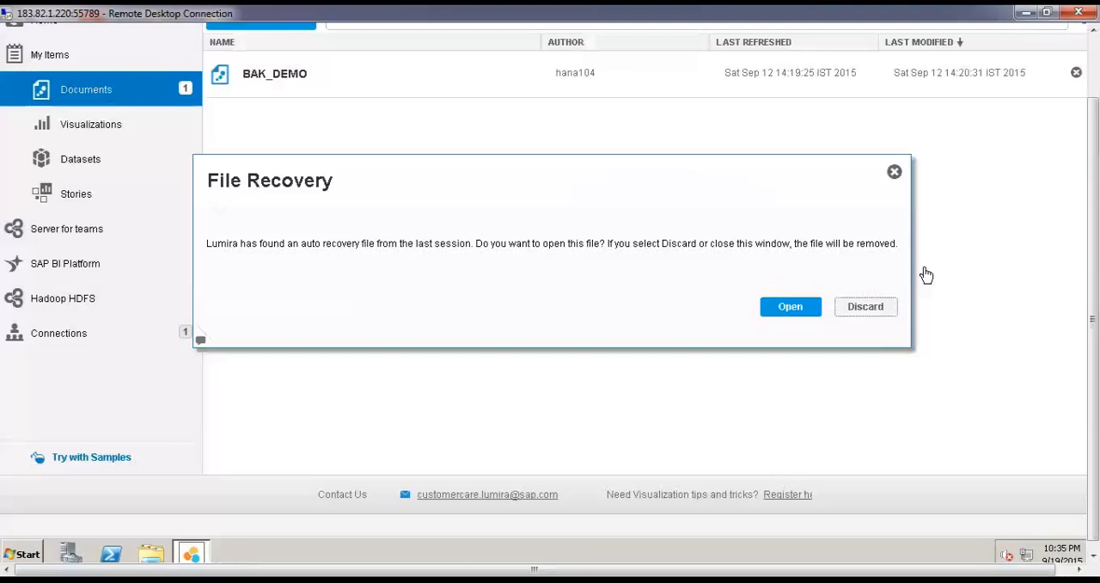
Discard the auto-recovered file and start a new dataset via File > New.
left_click(864, 306)
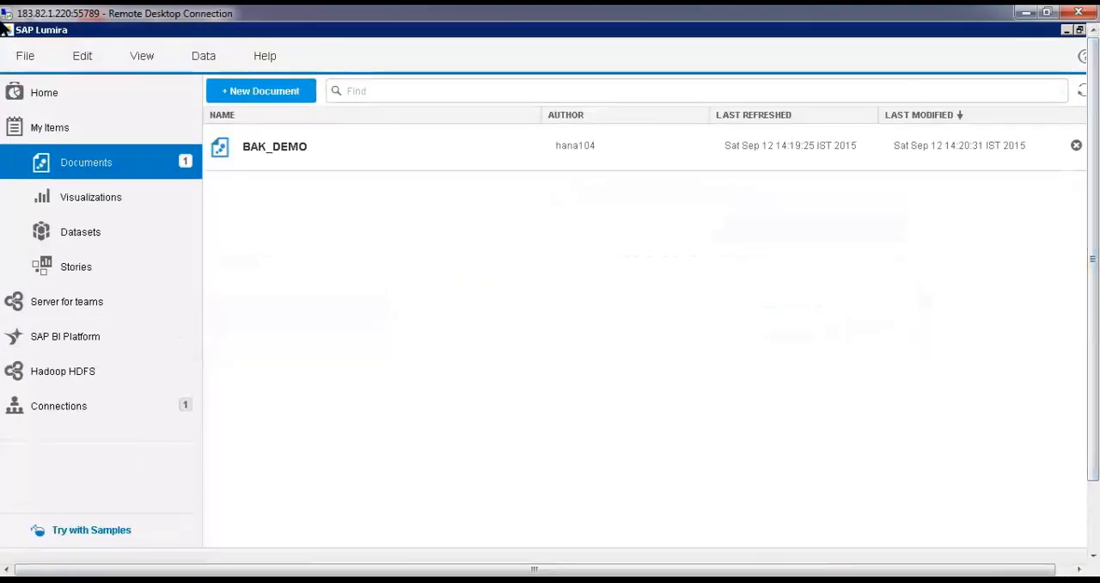
left_click(24, 55)
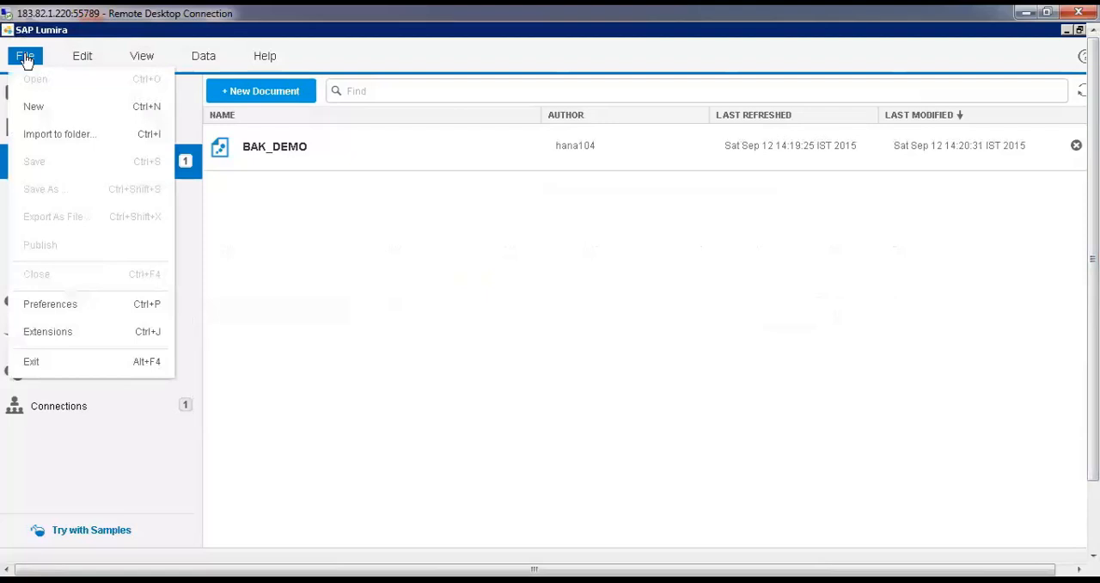
mouse_move(34, 107)
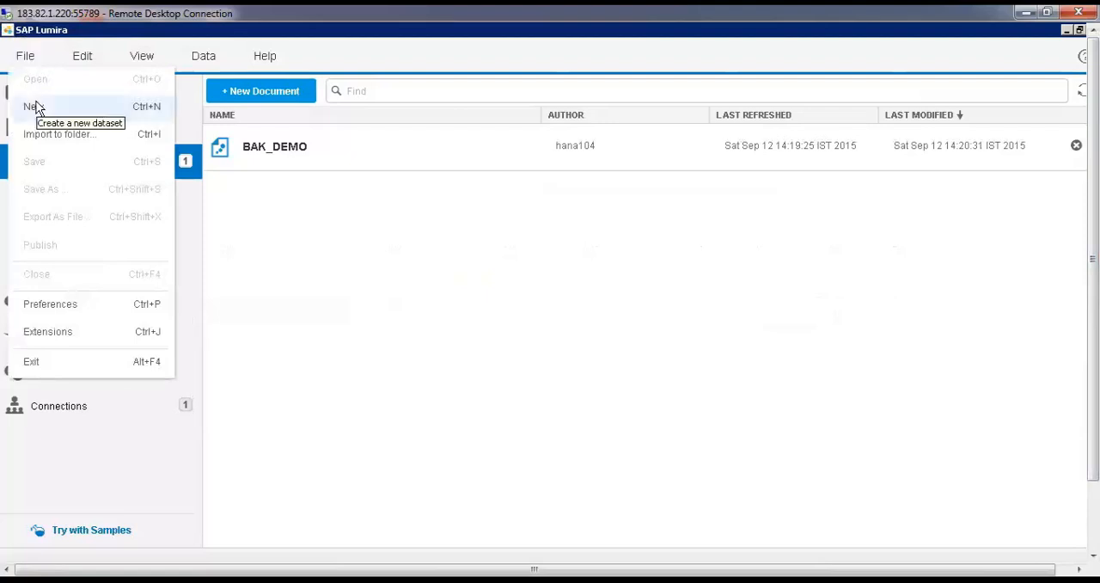
left_click(32, 107)
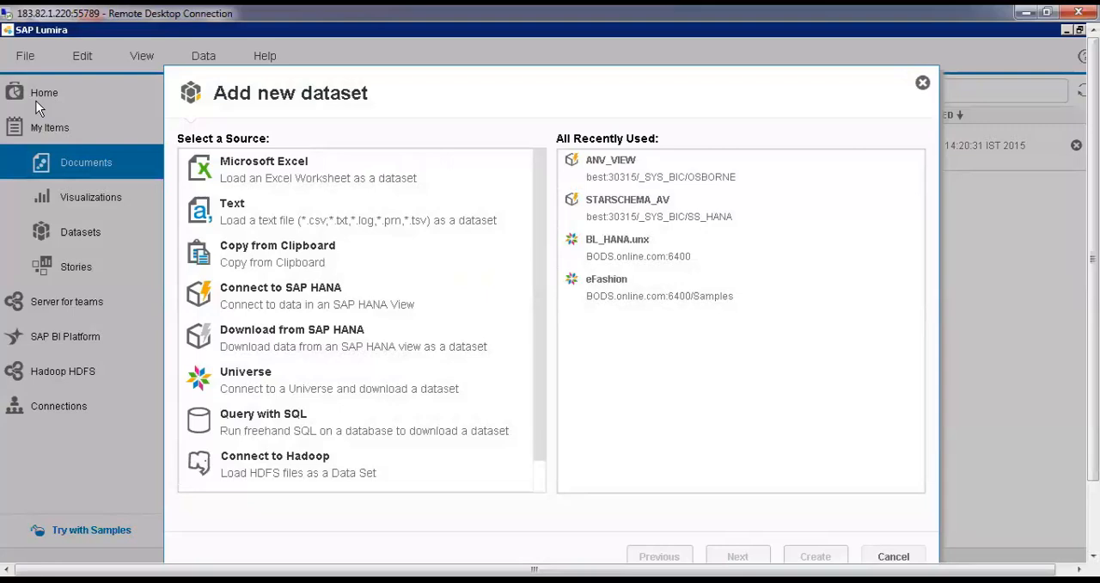
mouse_move(67, 168)
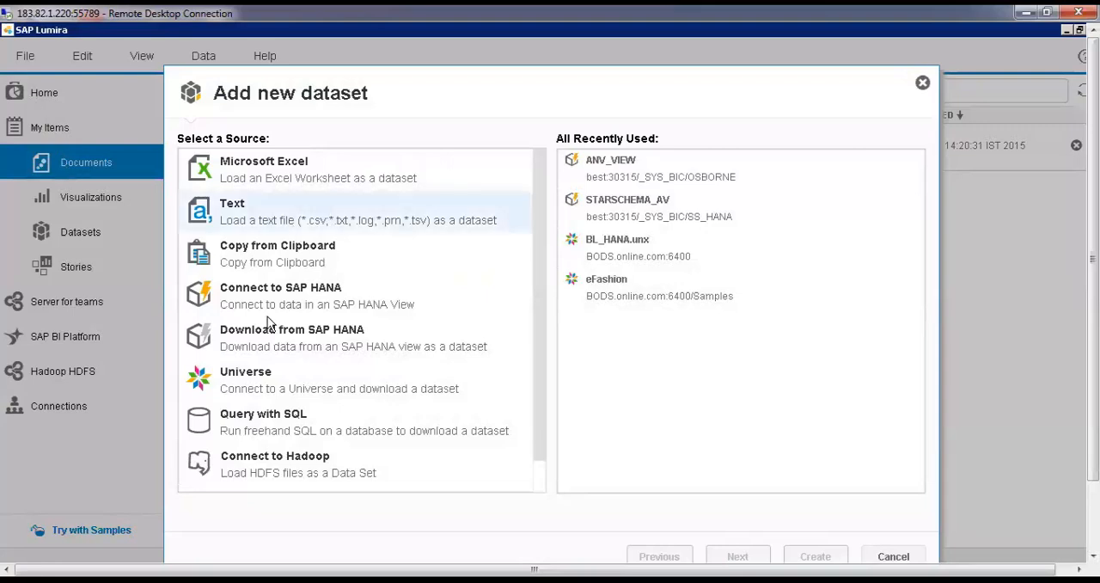
mouse_move(273, 304)
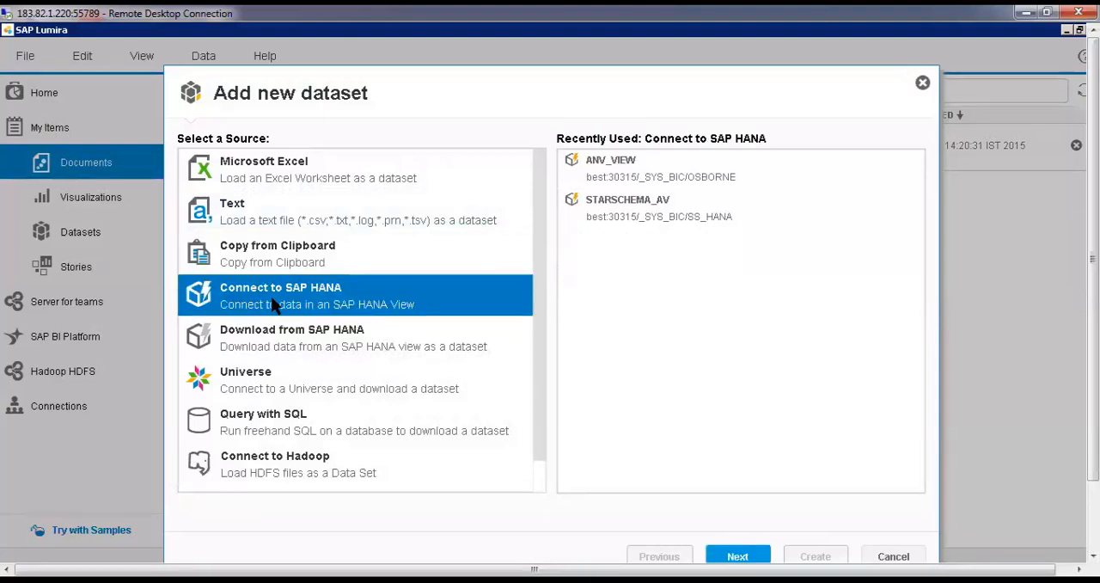
Continue with Connect to SAP HANA as the new dataset's source.
left_click(736, 557)
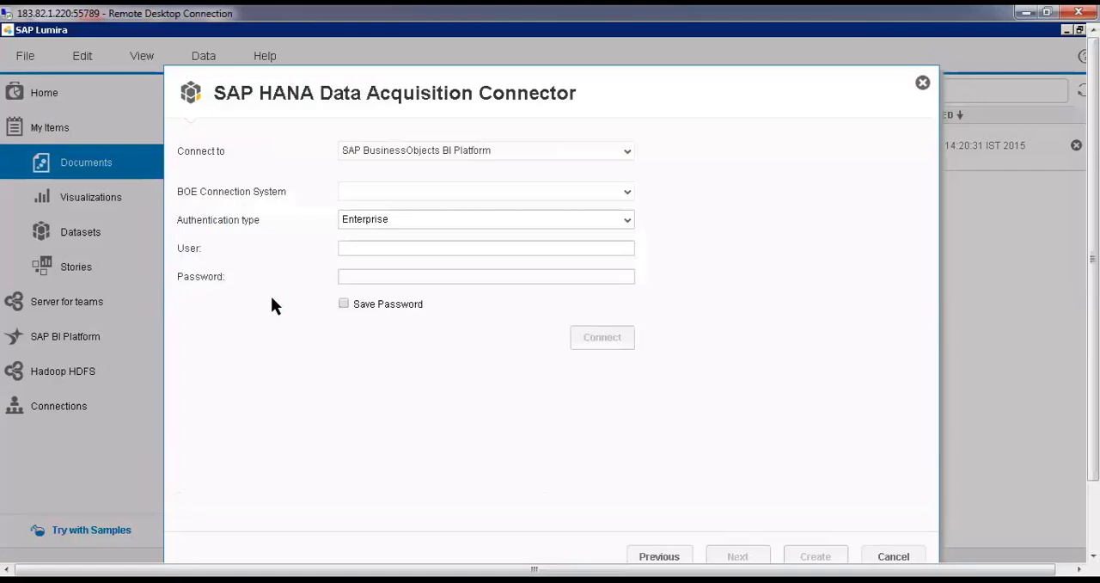
mouse_move(526, 149)
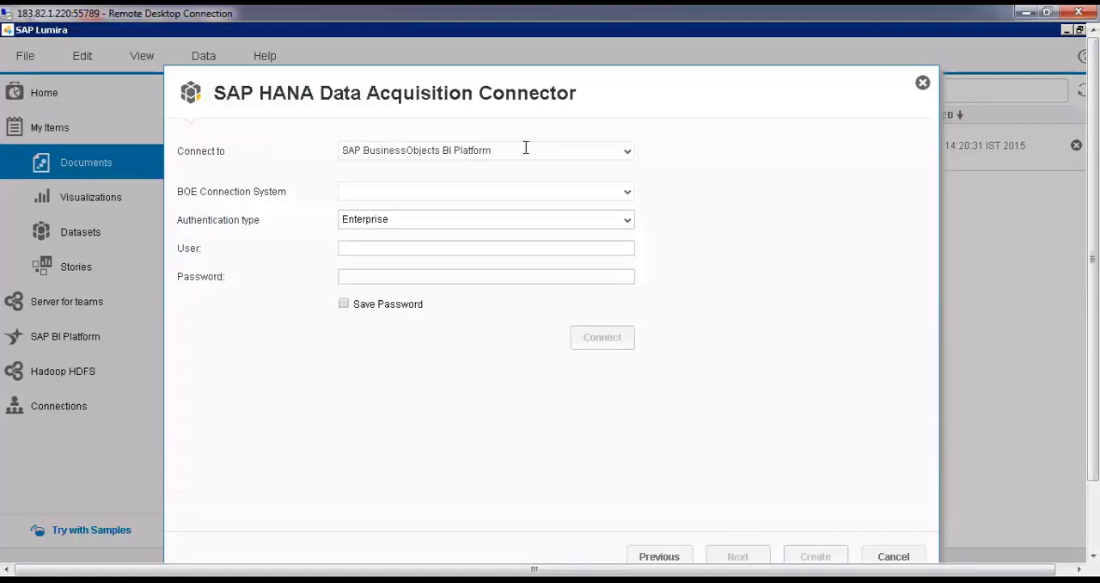
mouse_move(649, 165)
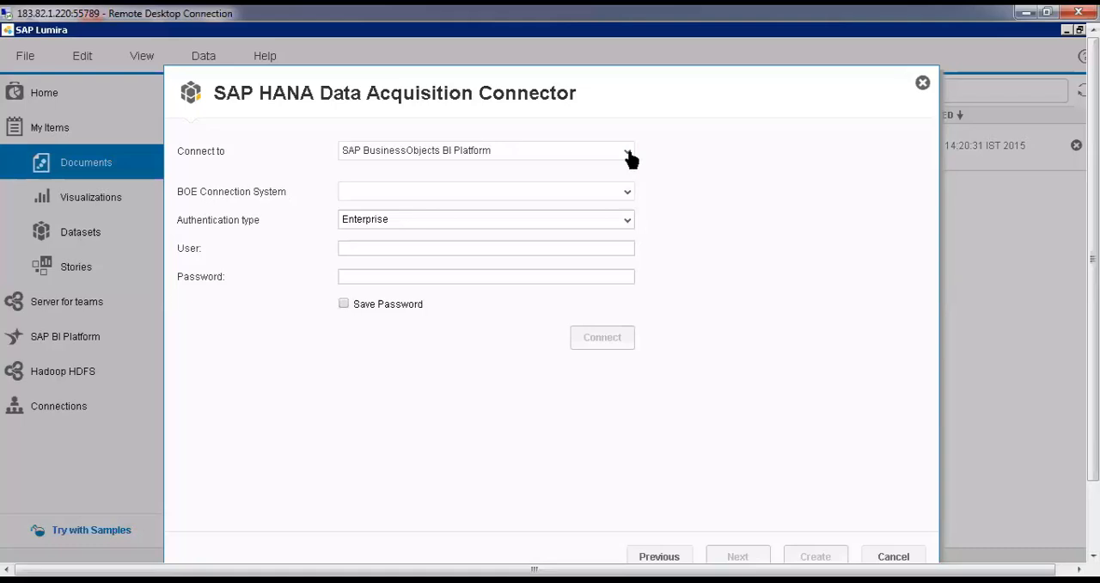
Connect straight to HANA on server best:30315, instance 03, with the password entered.
left_click(626, 150)
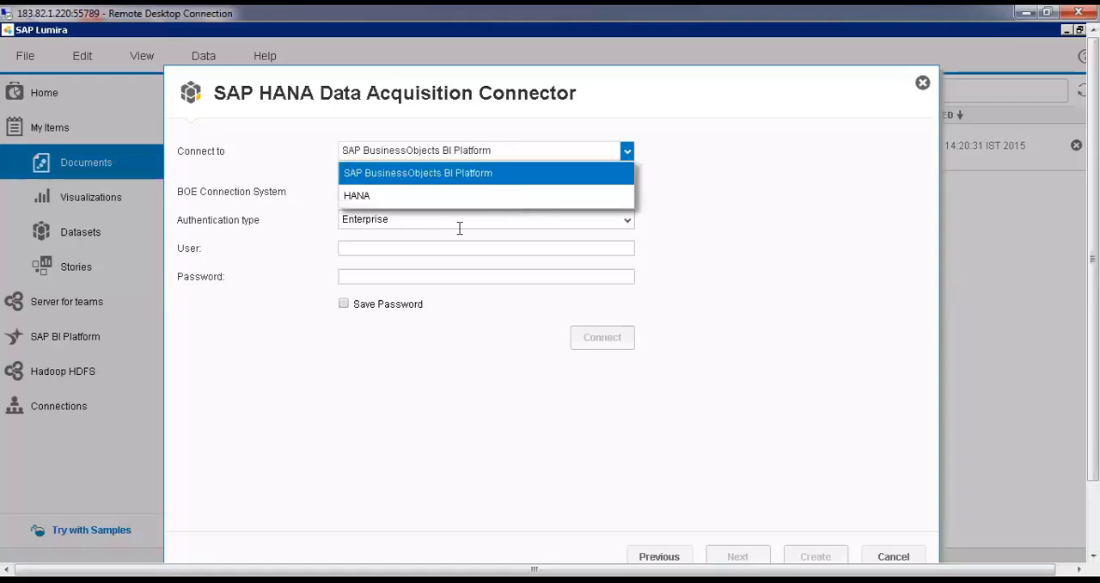
left_click(356, 196)
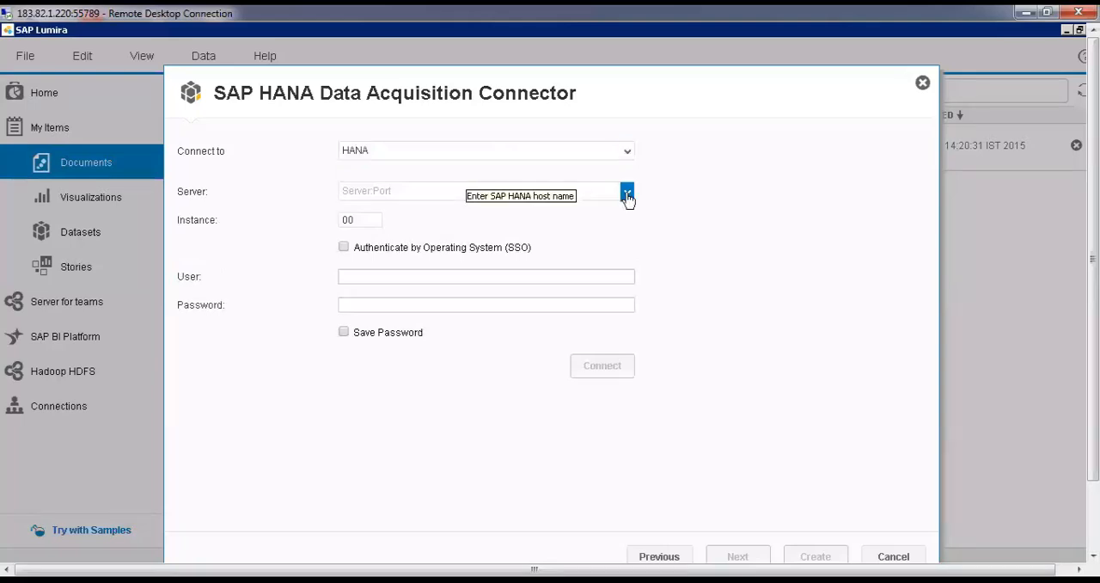
left_click(626, 191)
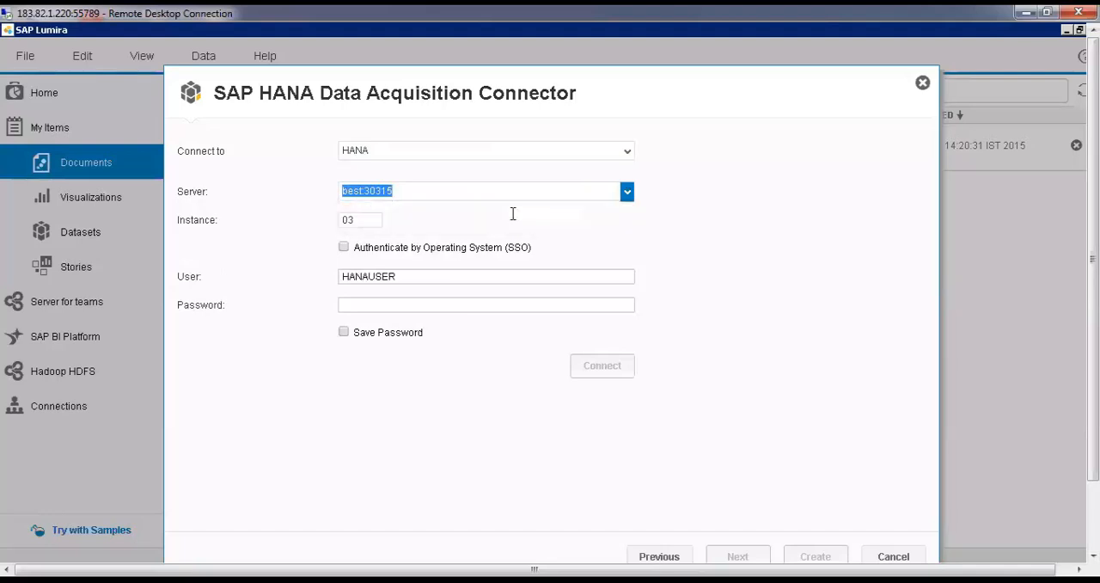
mouse_move(445, 313)
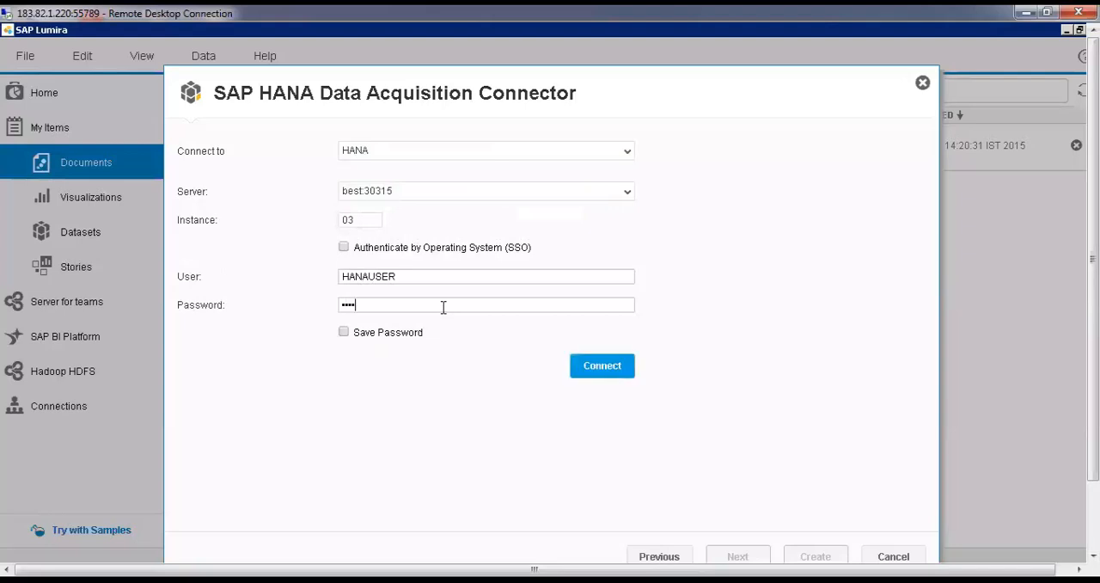
type("password")
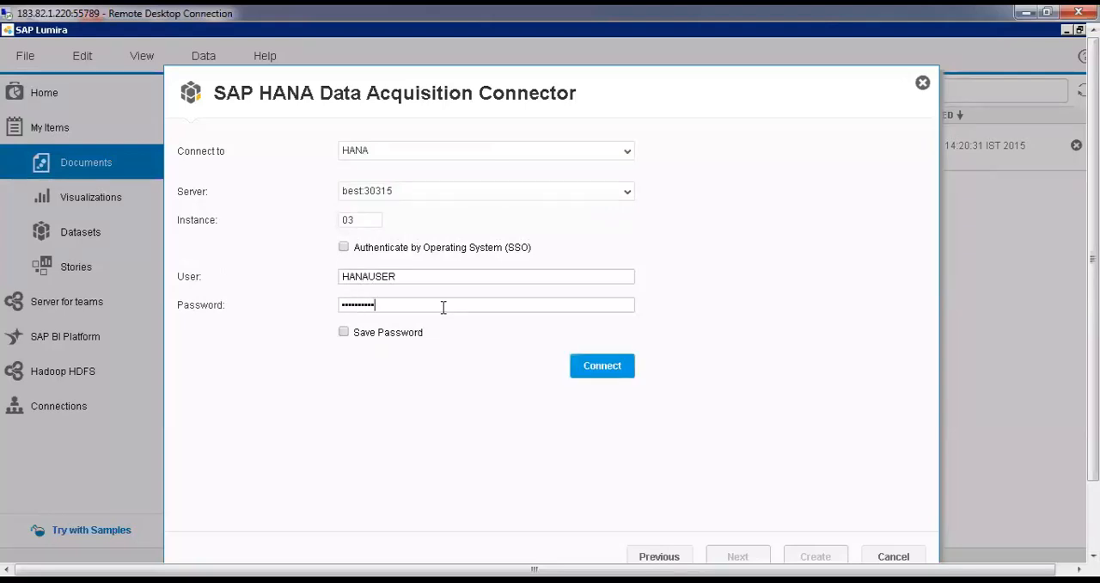
mouse_move(513, 319)
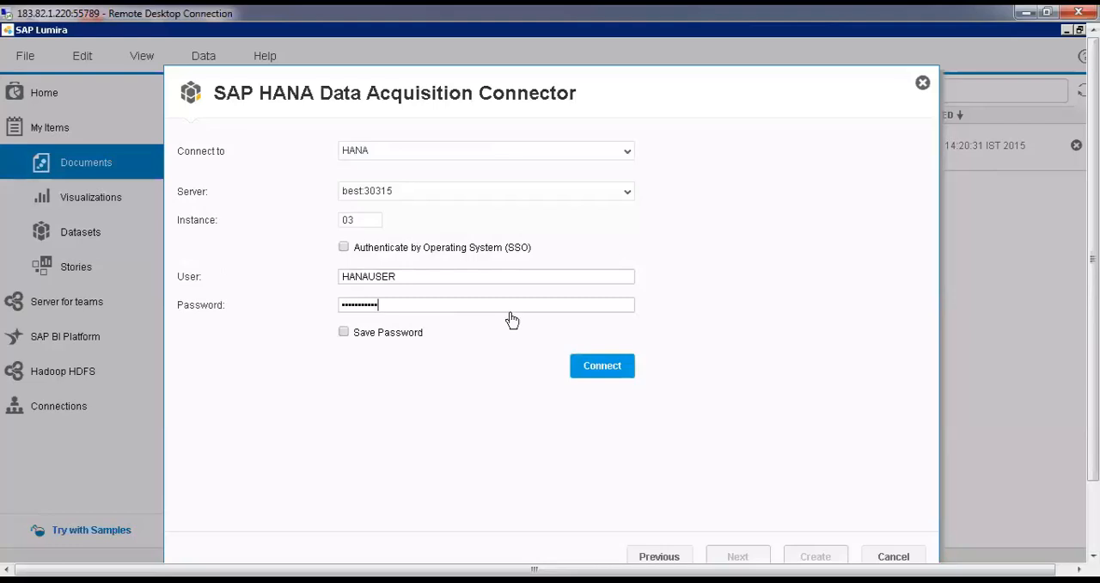
mouse_move(602, 364)
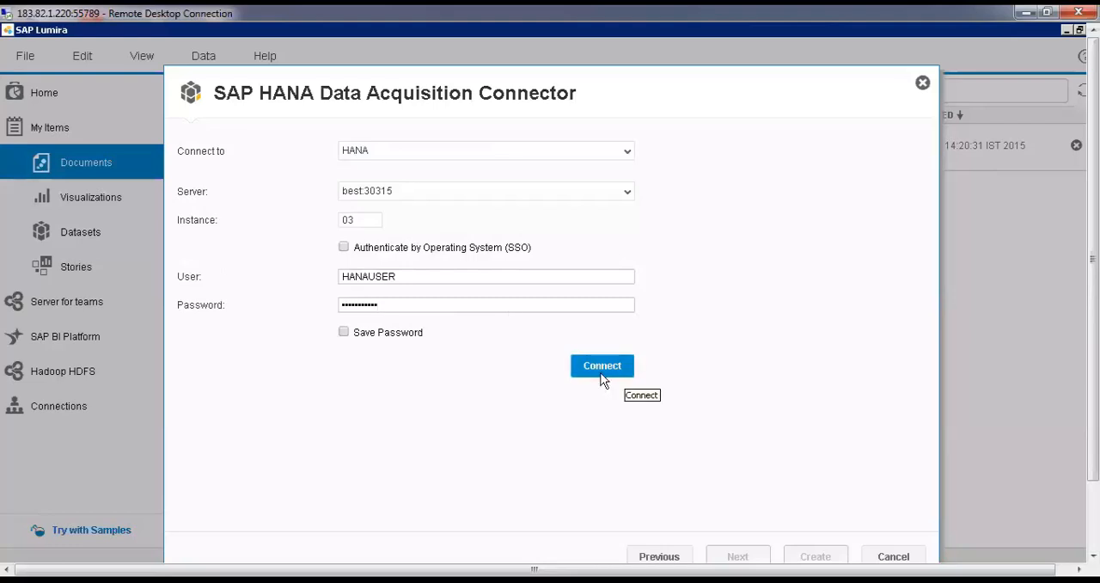
left_click(602, 364)
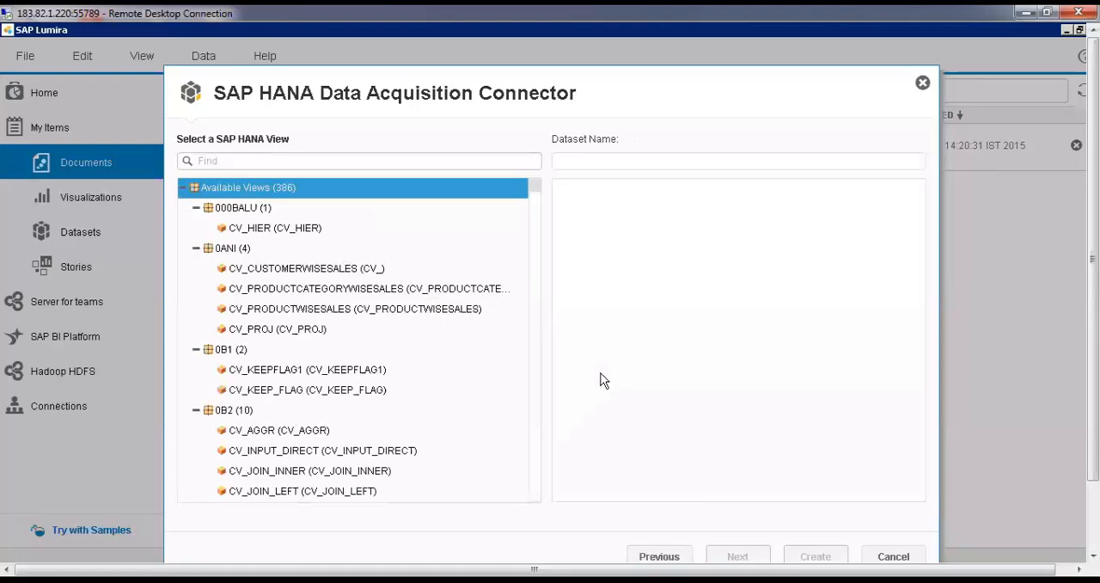
mouse_move(563, 371)
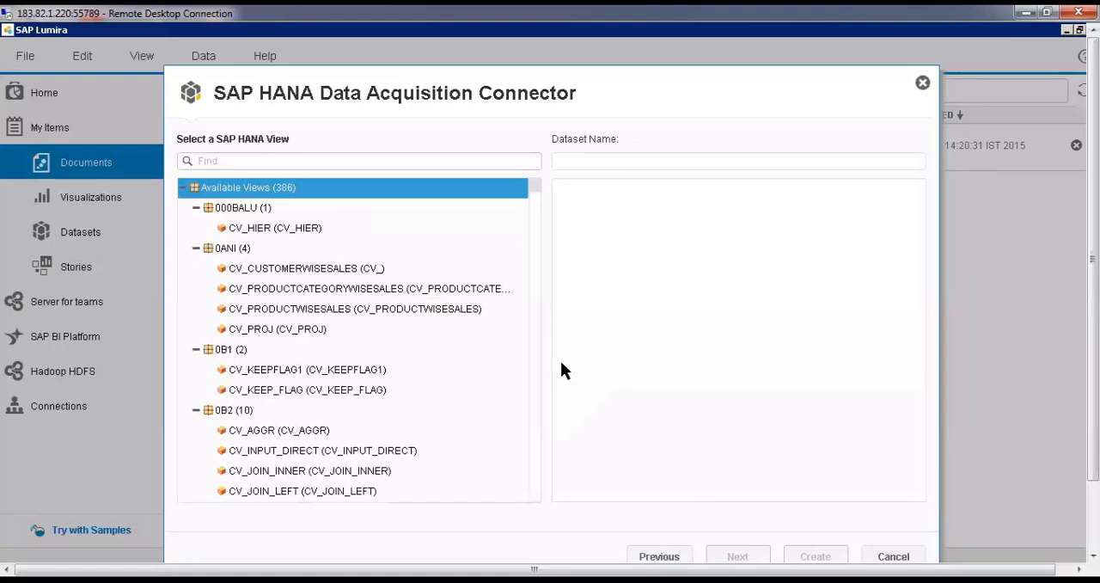
mouse_move(529, 190)
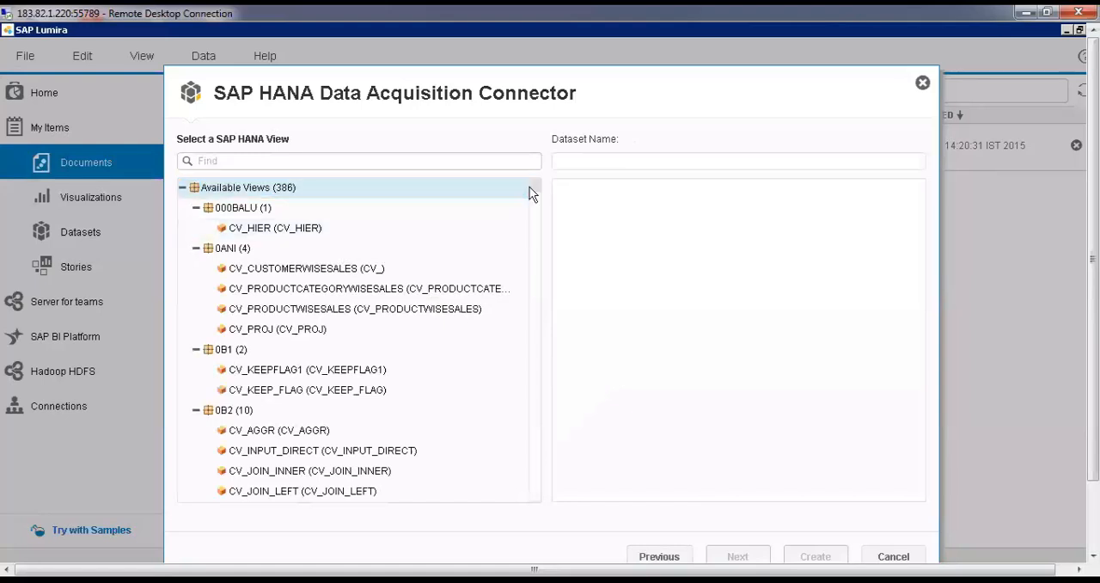
scroll("down", 3)
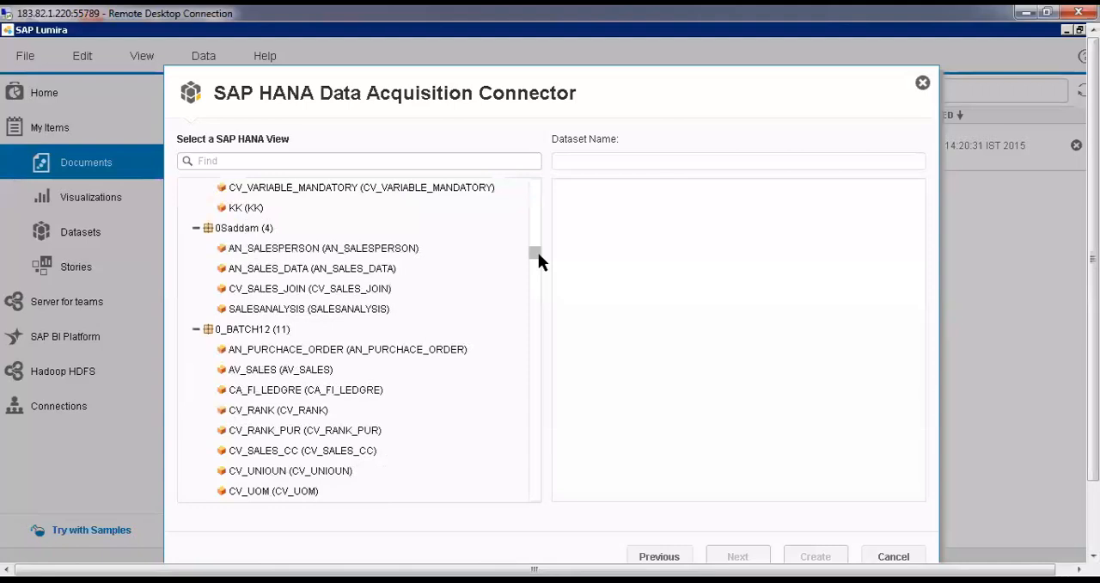
scroll("down", 3)
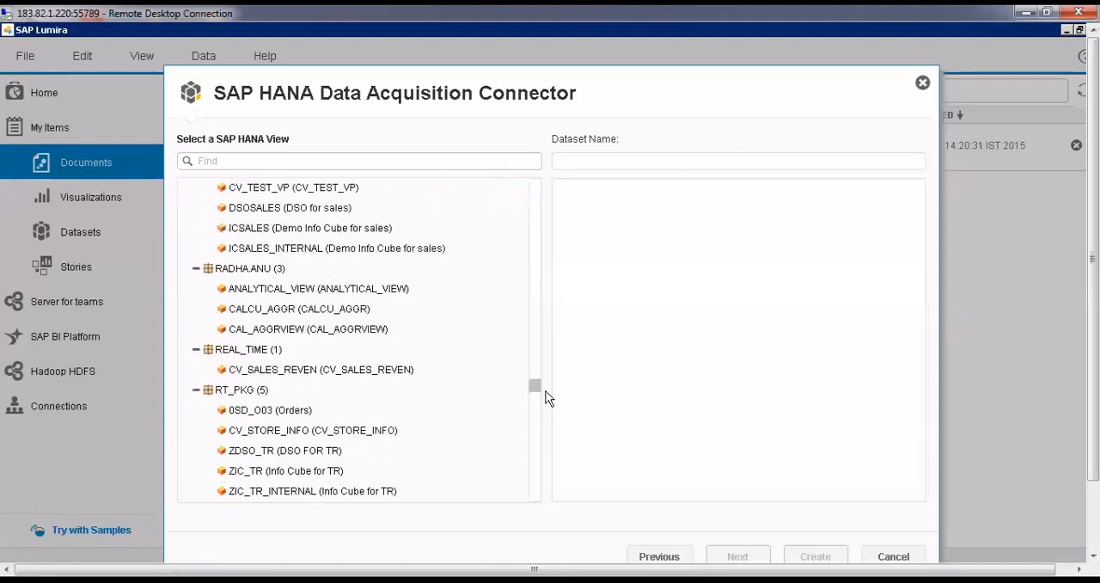
scroll("down", 3)
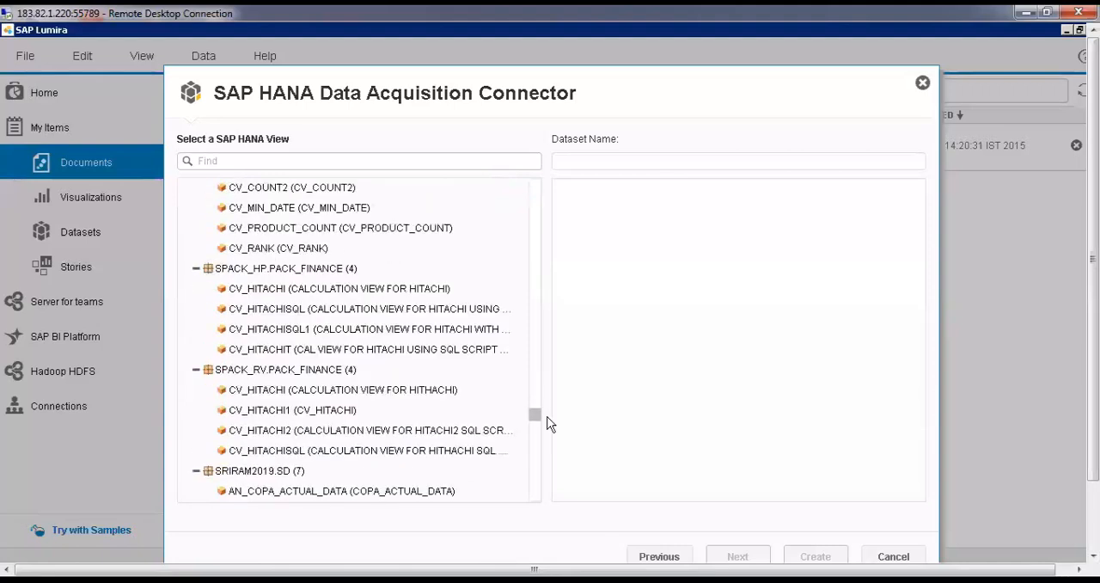
scroll("down", 3)
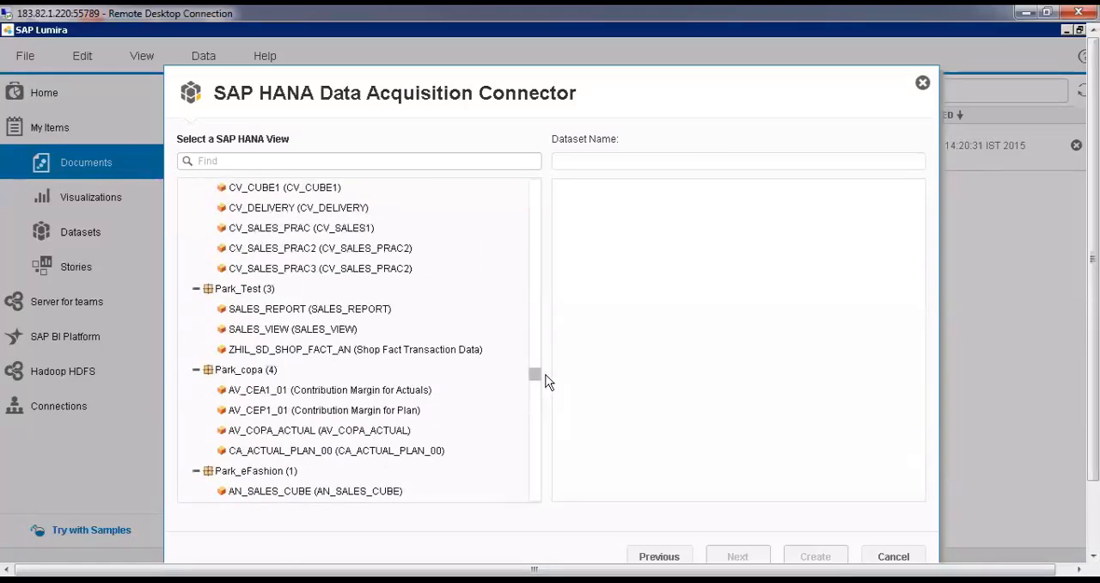
scroll("up", 3)
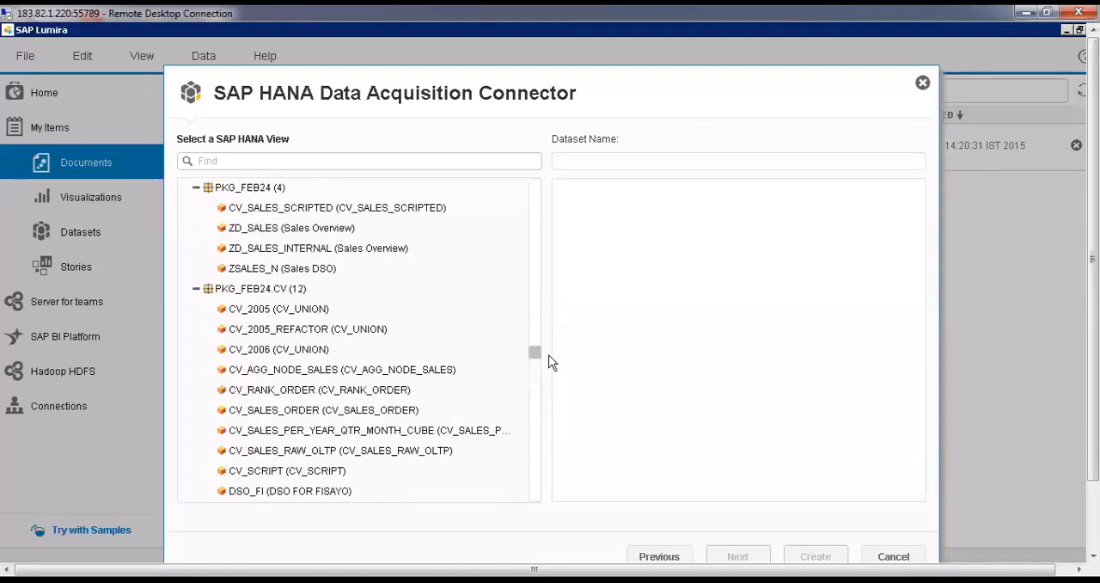
mouse_move(553, 385)
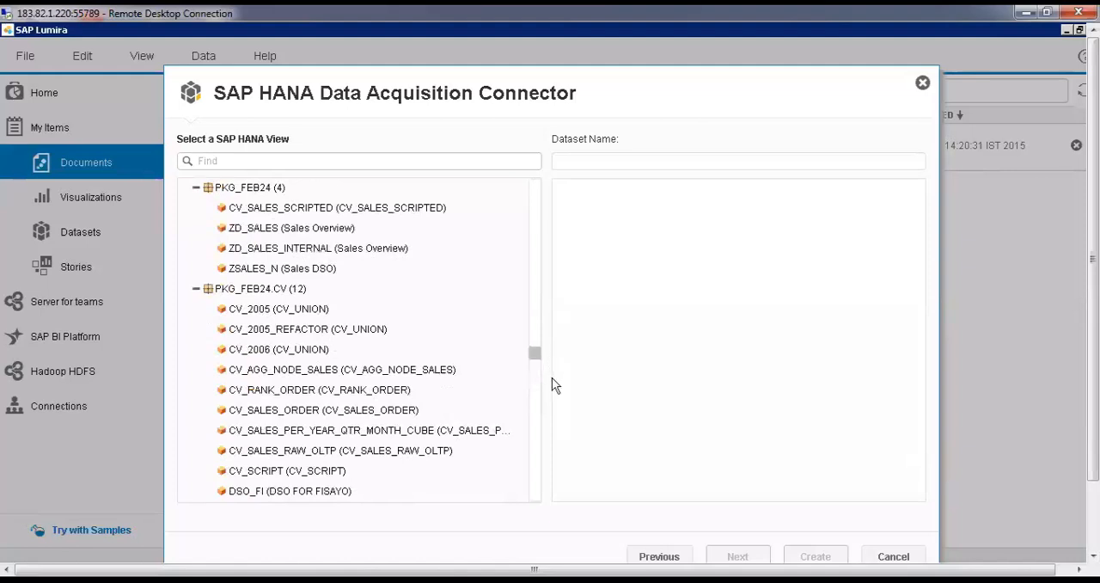
scroll("down", 3)
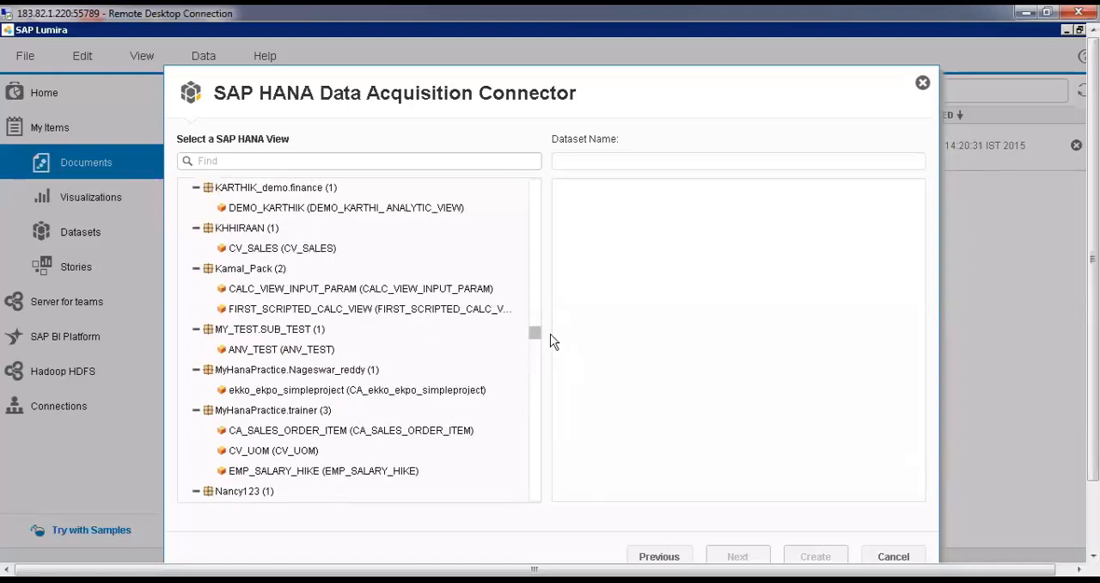
scroll("up", 3)
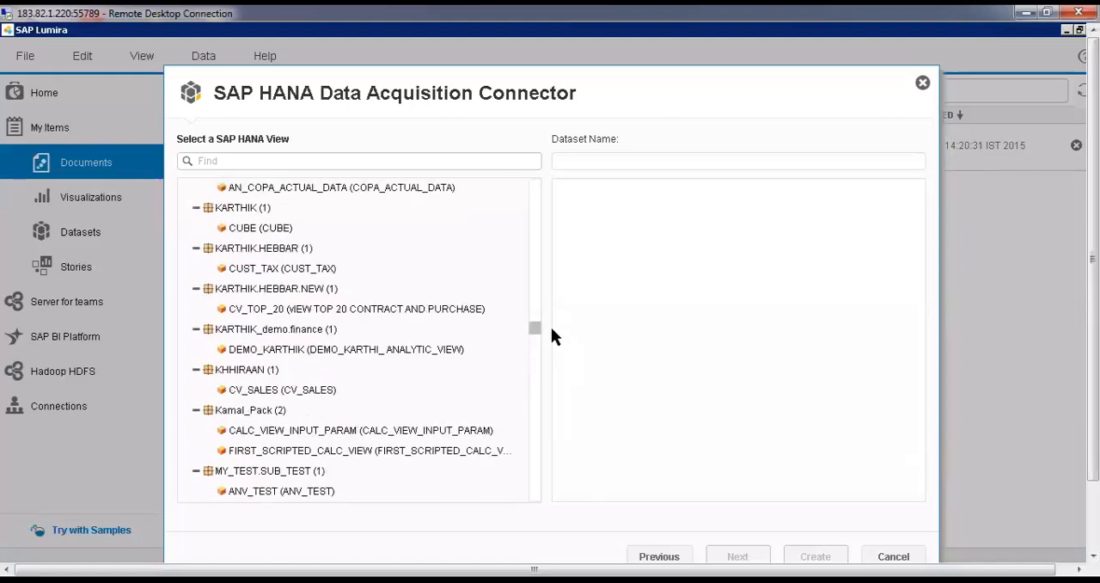
scroll("up", 3)
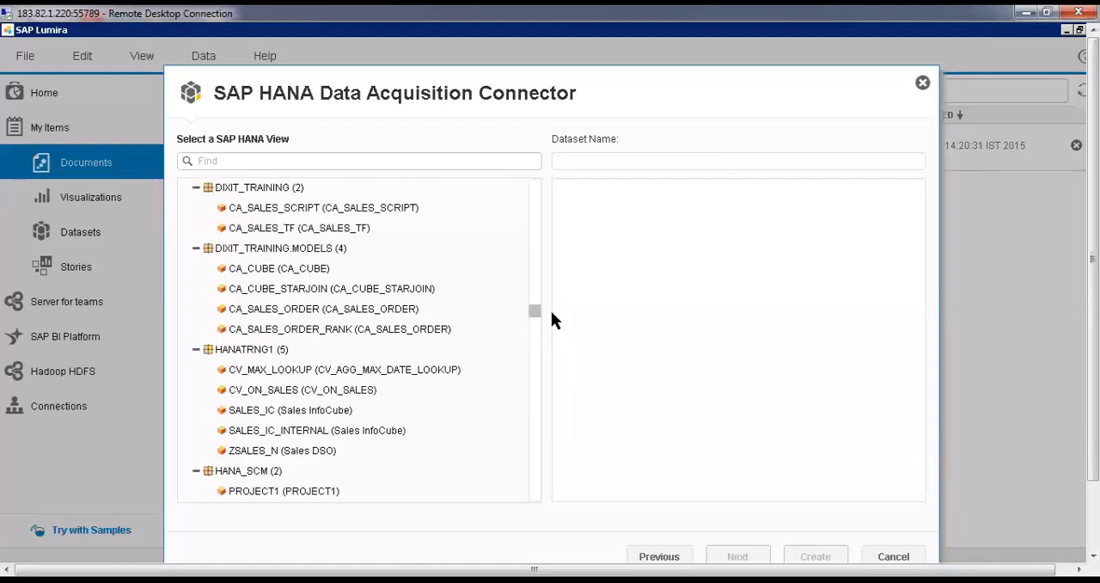
scroll("down", 3)
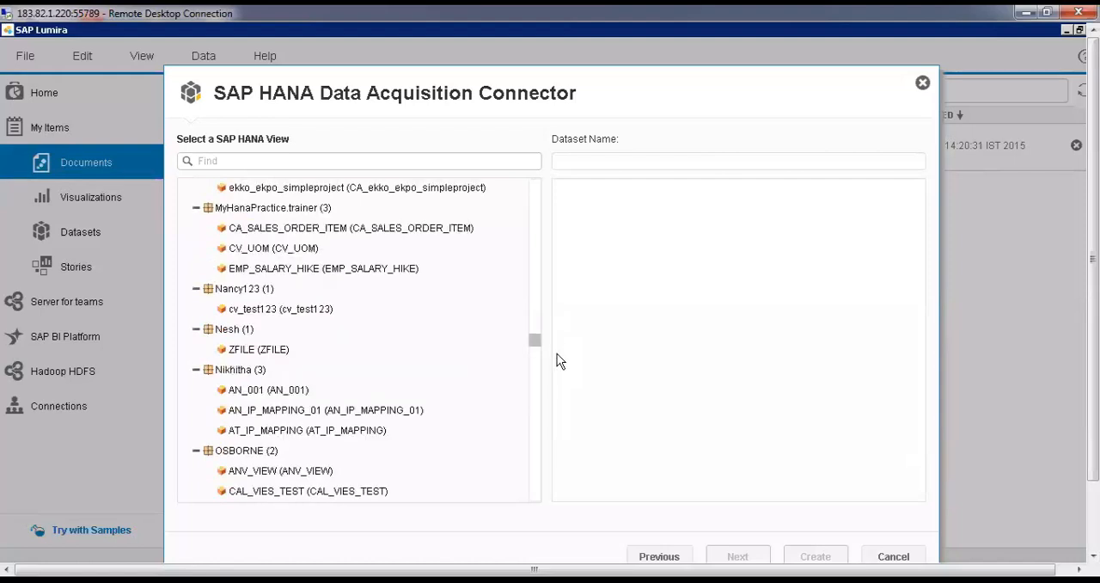
scroll("down", 3)
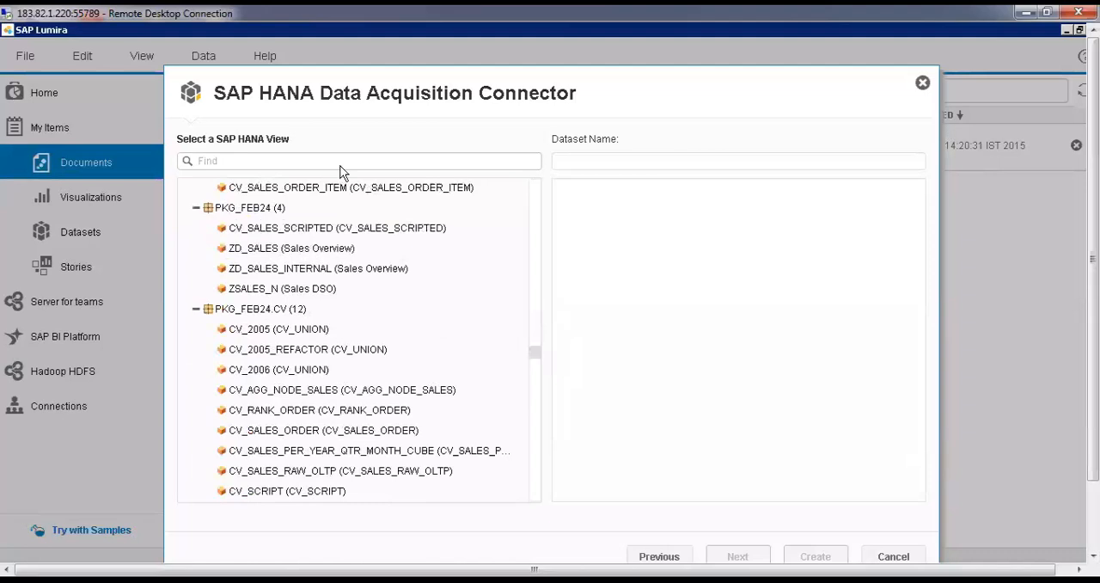
Find 'osborne' and choose ANV_VIEW as the data source, continuing to its fields.
left_click(343, 161)
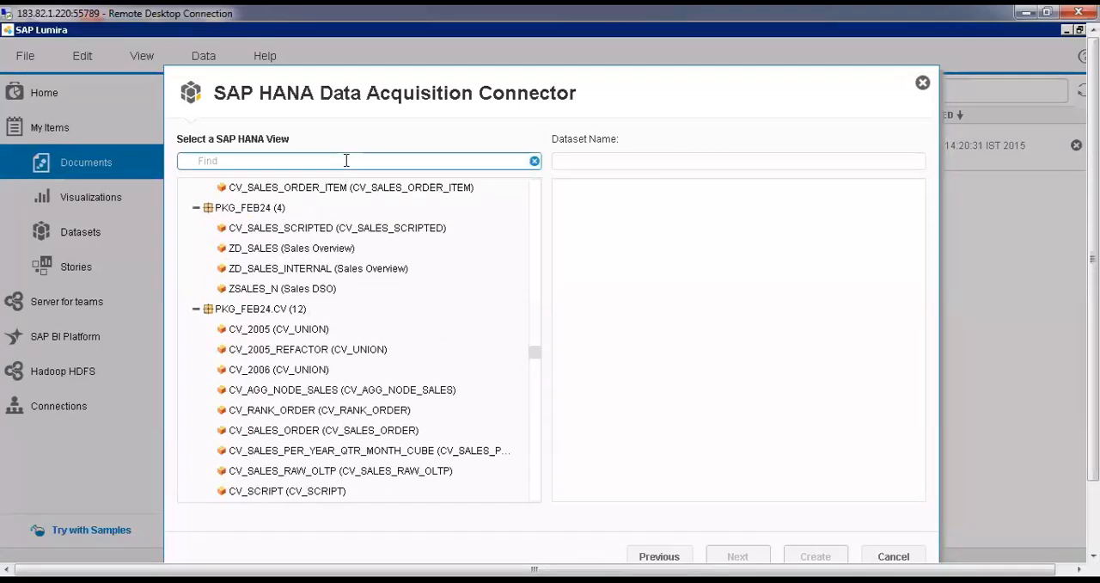
type("osbor")
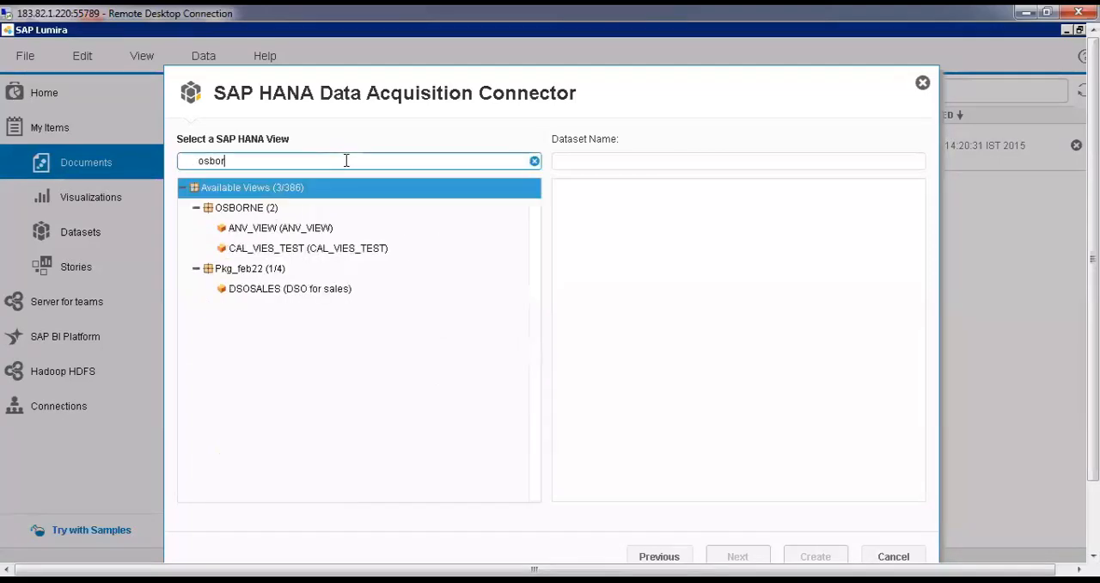
type("e")
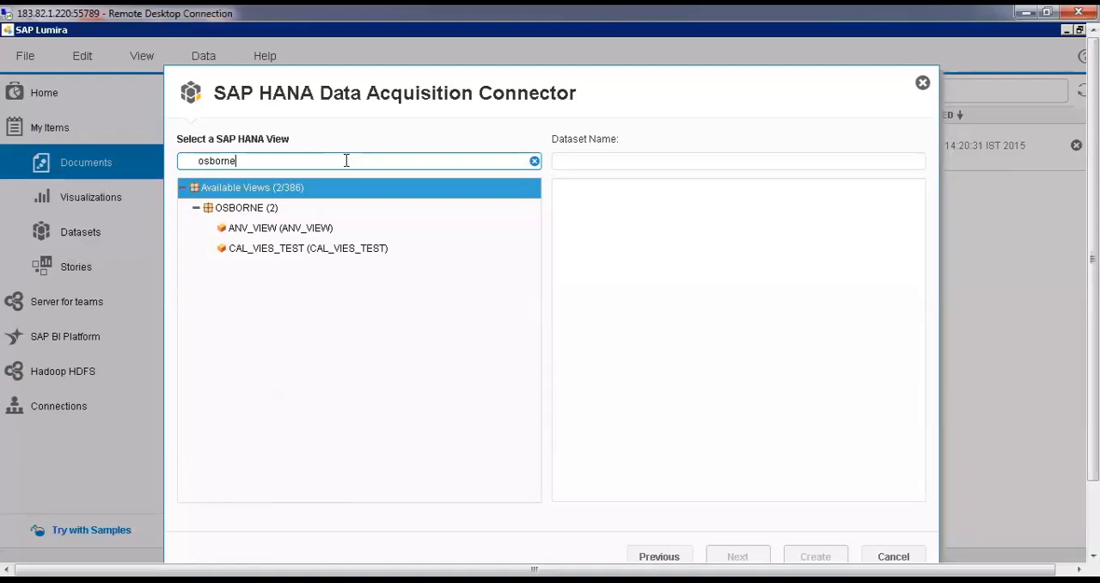
mouse_move(285, 237)
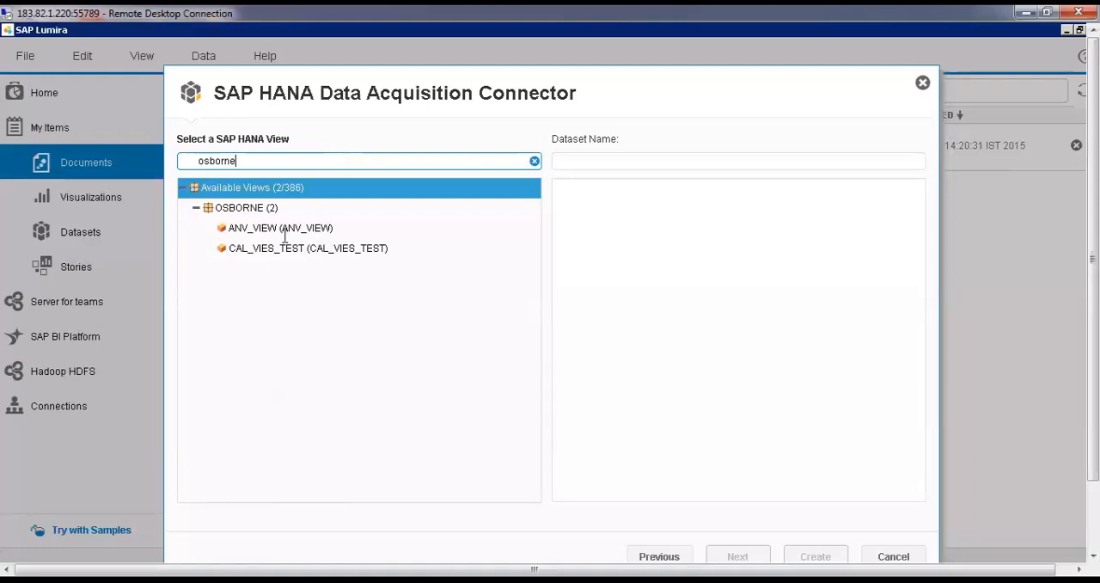
left_click(279, 227)
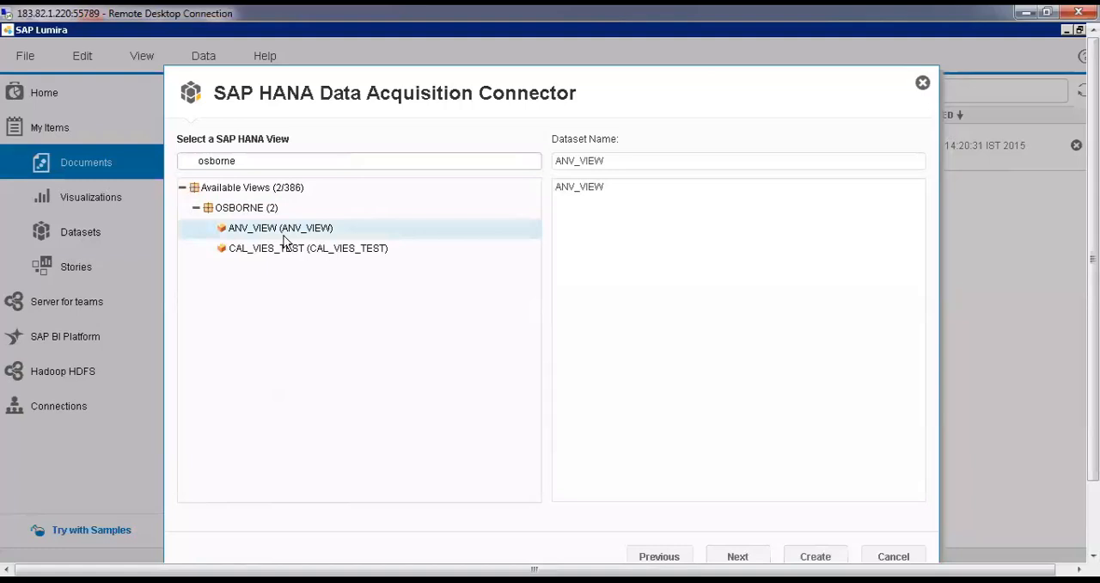
left_click(736, 557)
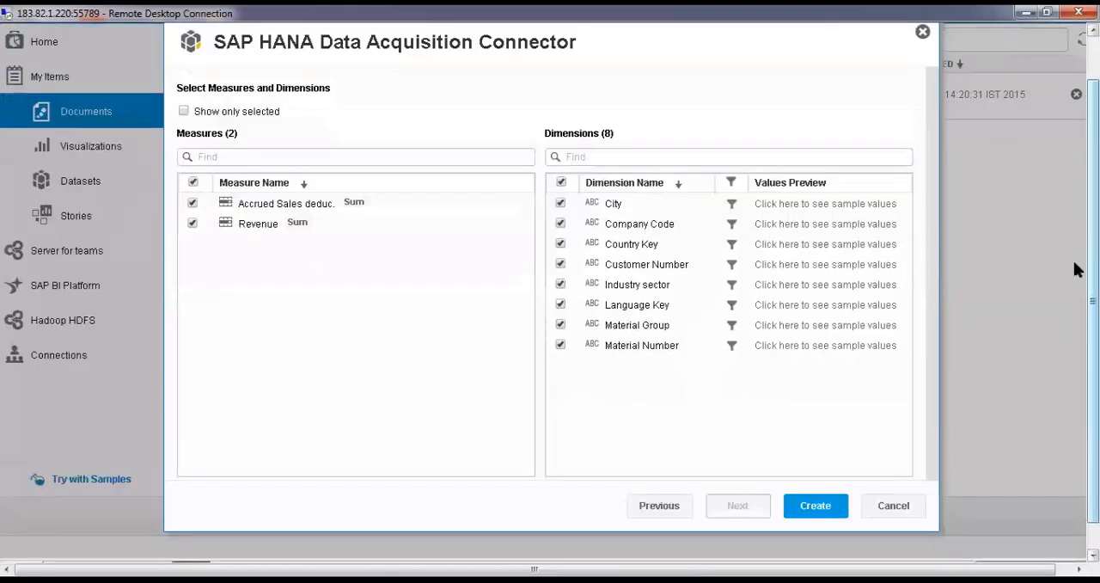
Create the dataset keeping both measures and all eight dimensions, including Material Group.
left_click(641, 344)
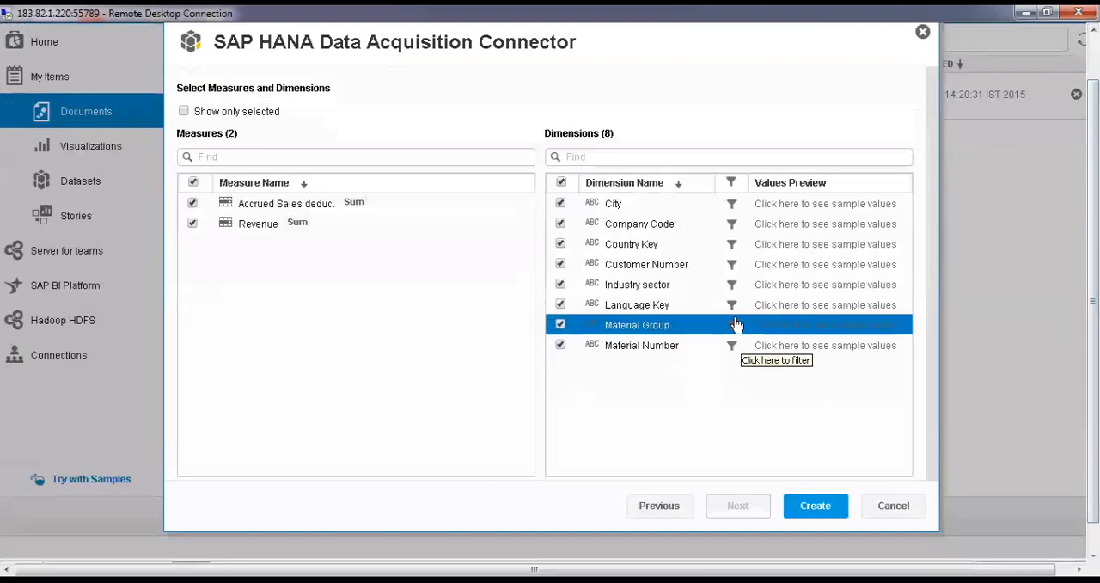
mouse_move(736, 323)
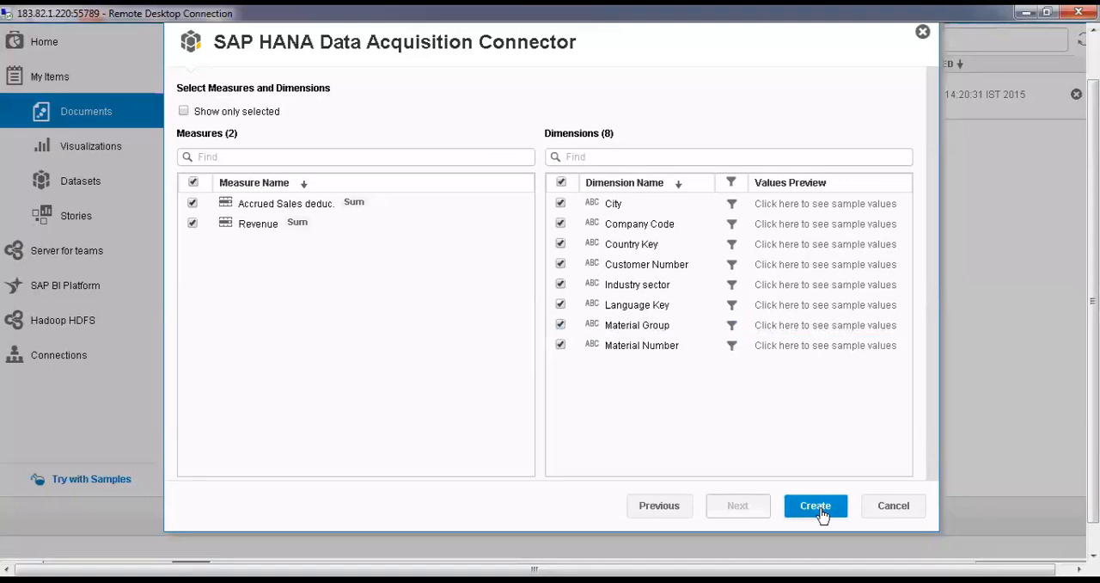
left_click(815, 506)
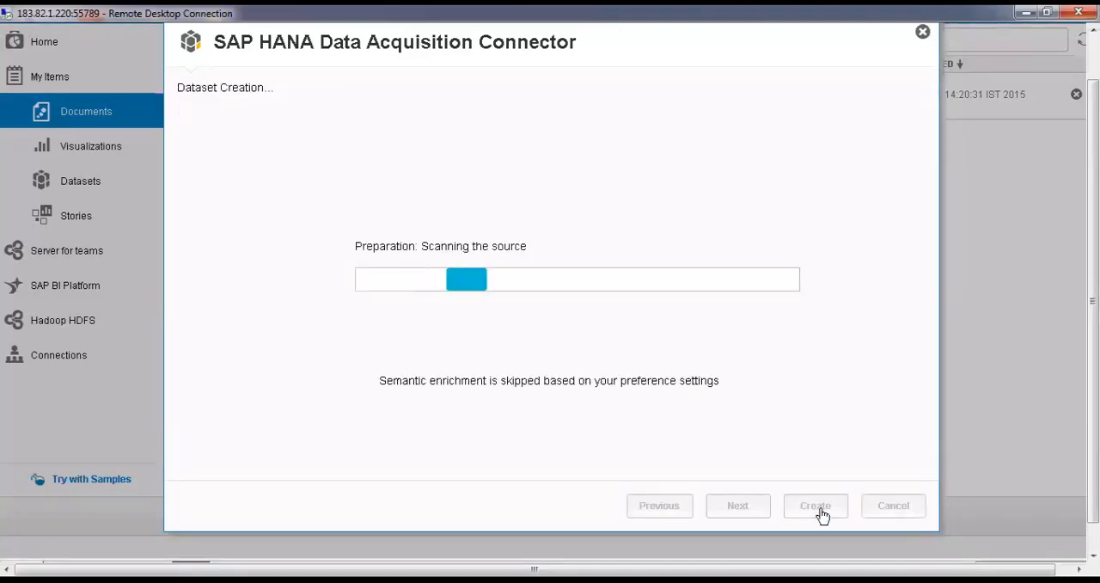